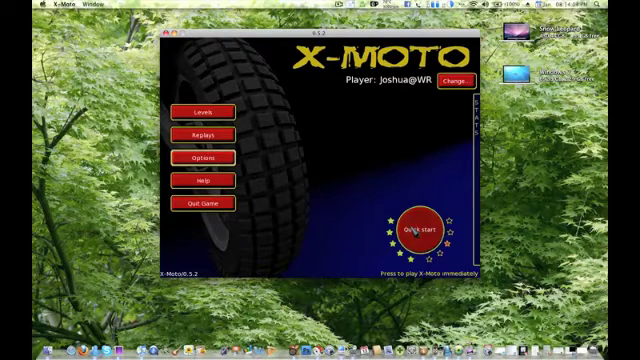
# Start a training level, ride briefly, then quit X-Moto back to the desktop
pyautogui.click(416, 226)
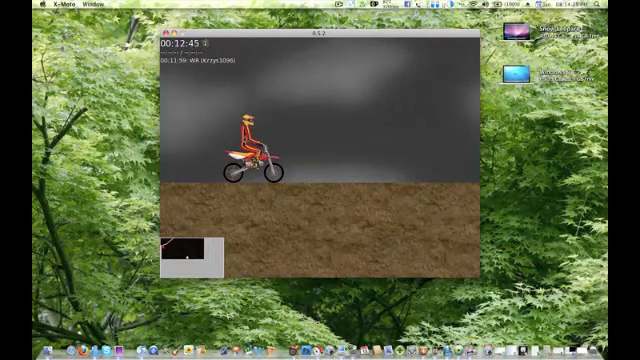
pyautogui.press('Escape')
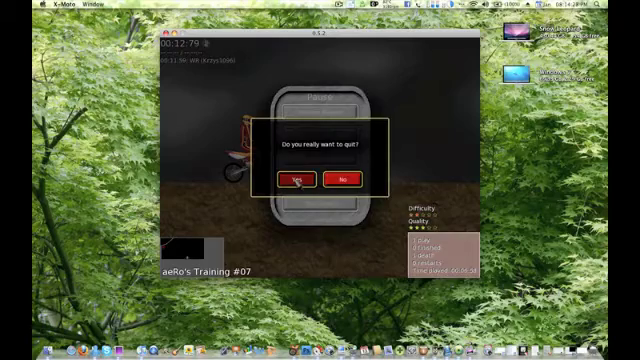
pyautogui.click(290, 178)
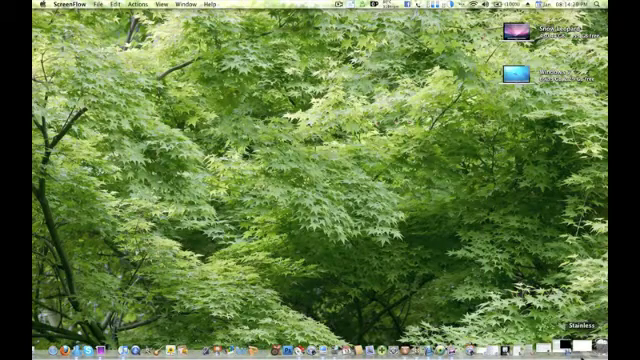
pyautogui.click(572, 336)
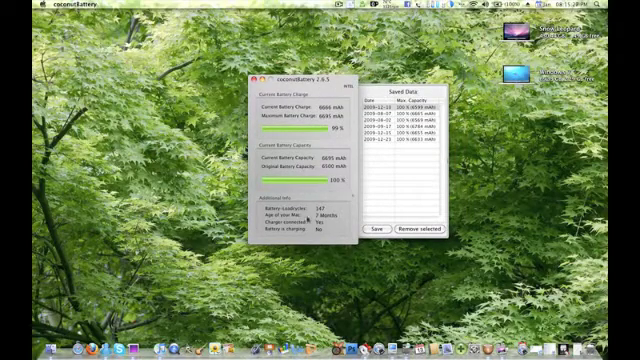
# Look over the battery charge, capacity and Saved Data readings in coconutBattery
pyautogui.click(420, 228)
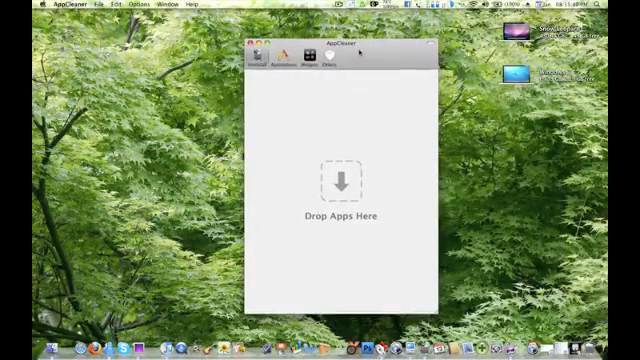
pyautogui.moveTo(284, 114)
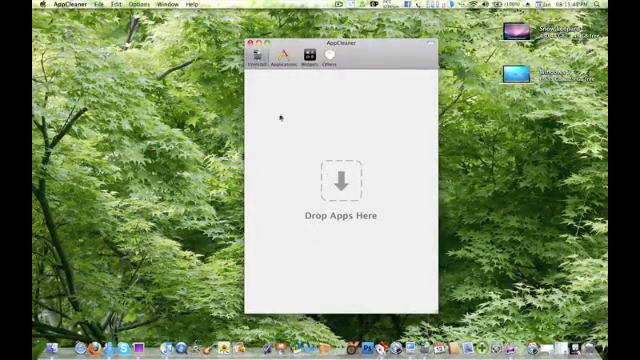
pyautogui.moveTo(282, 114)
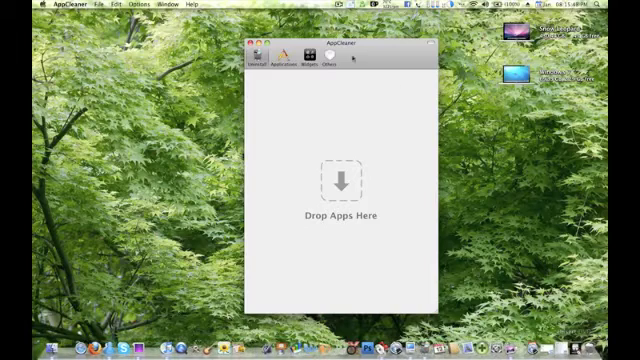
# Show AppCleaner's list of all installed applications from the toolbar
pyautogui.click(272, 60)
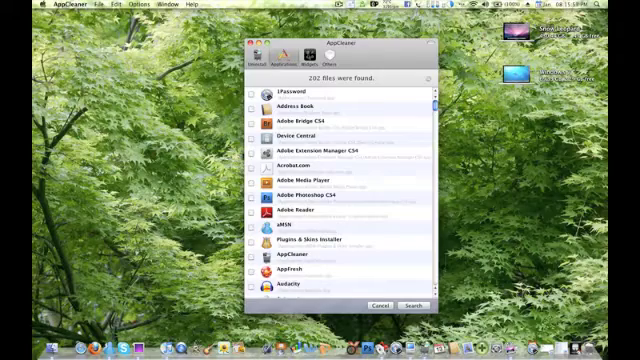
pyautogui.click(320, 60)
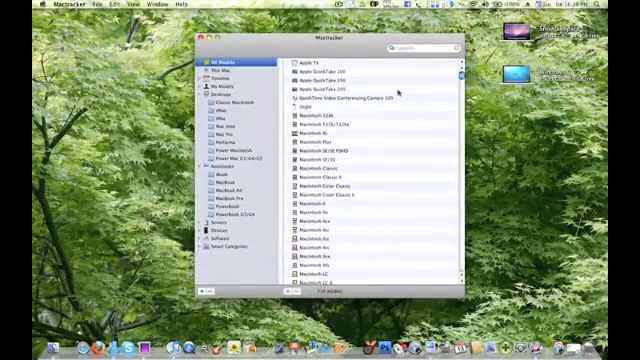
# Browse several Apple model categories in Mactracker's sidebar, then quit to the empty desktop
pyautogui.scroll(-3)
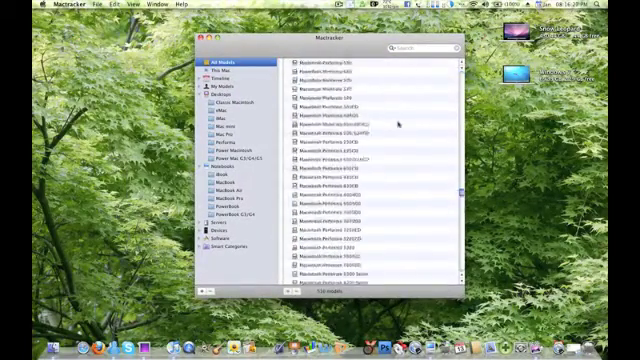
pyautogui.scroll(3)
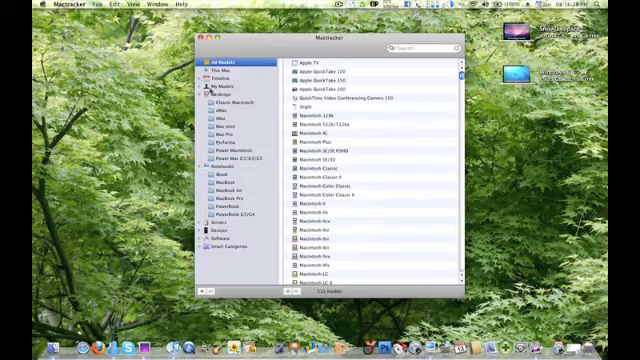
pyautogui.click(224, 100)
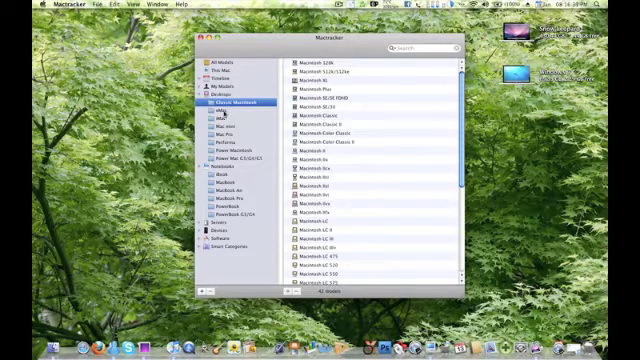
pyautogui.click(204, 146)
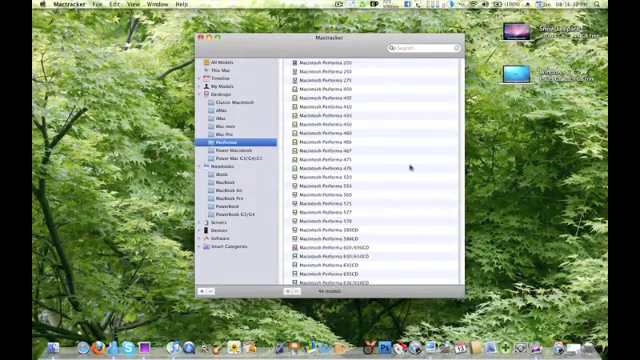
pyautogui.click(222, 168)
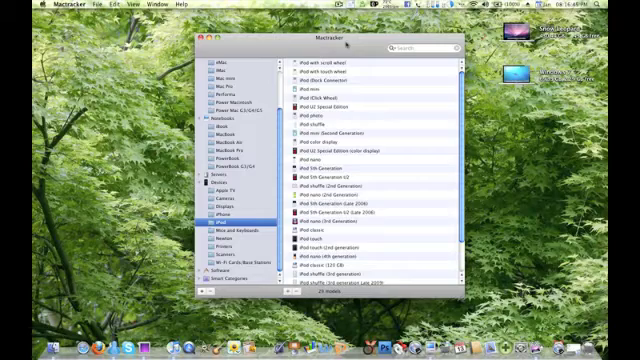
pyautogui.click(194, 36)
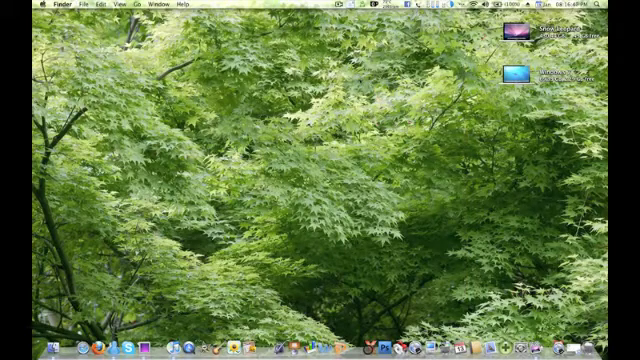